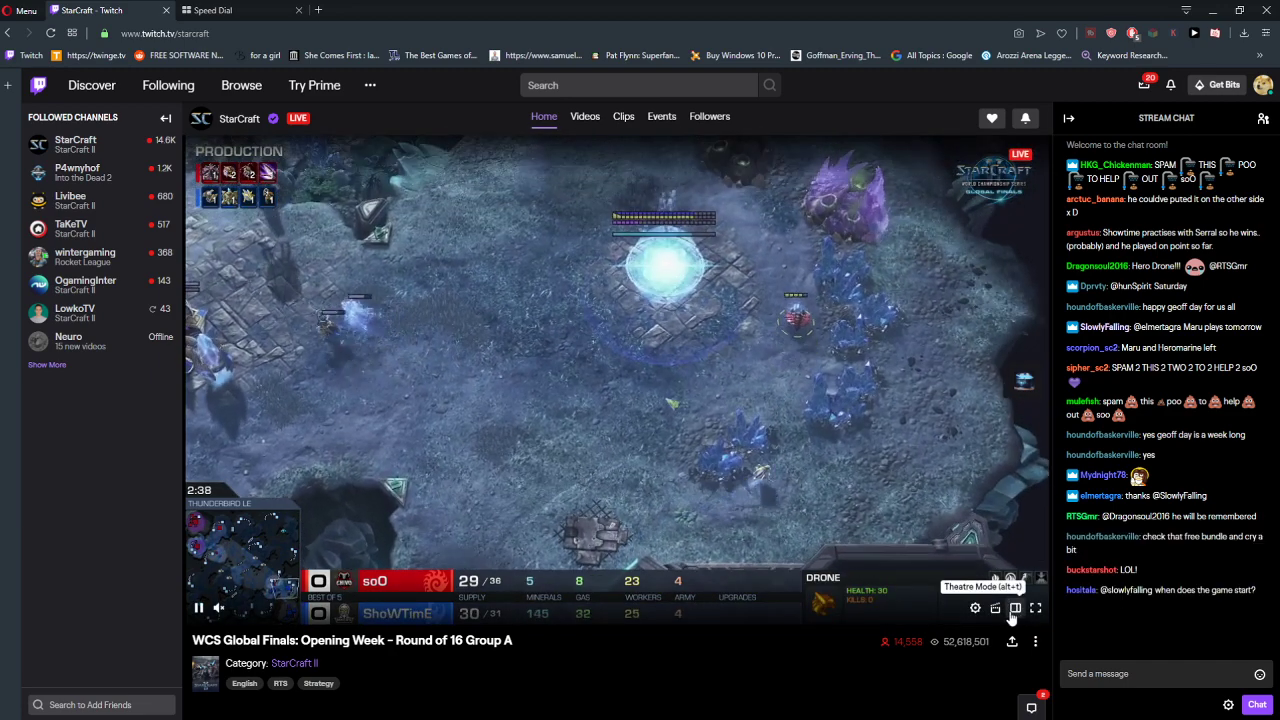
Put the StarCraft stream into theatre mode, keeping chat open beside the video.
left_click(1016, 608)
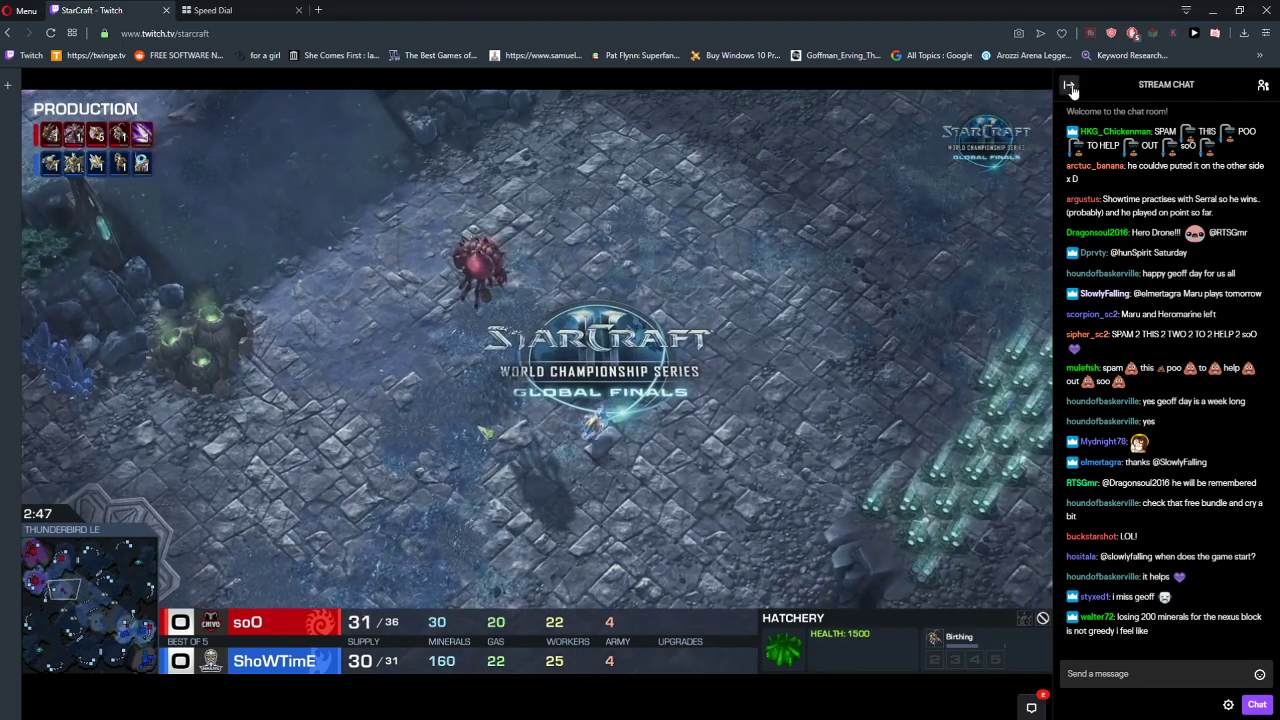
left_click(1071, 84)
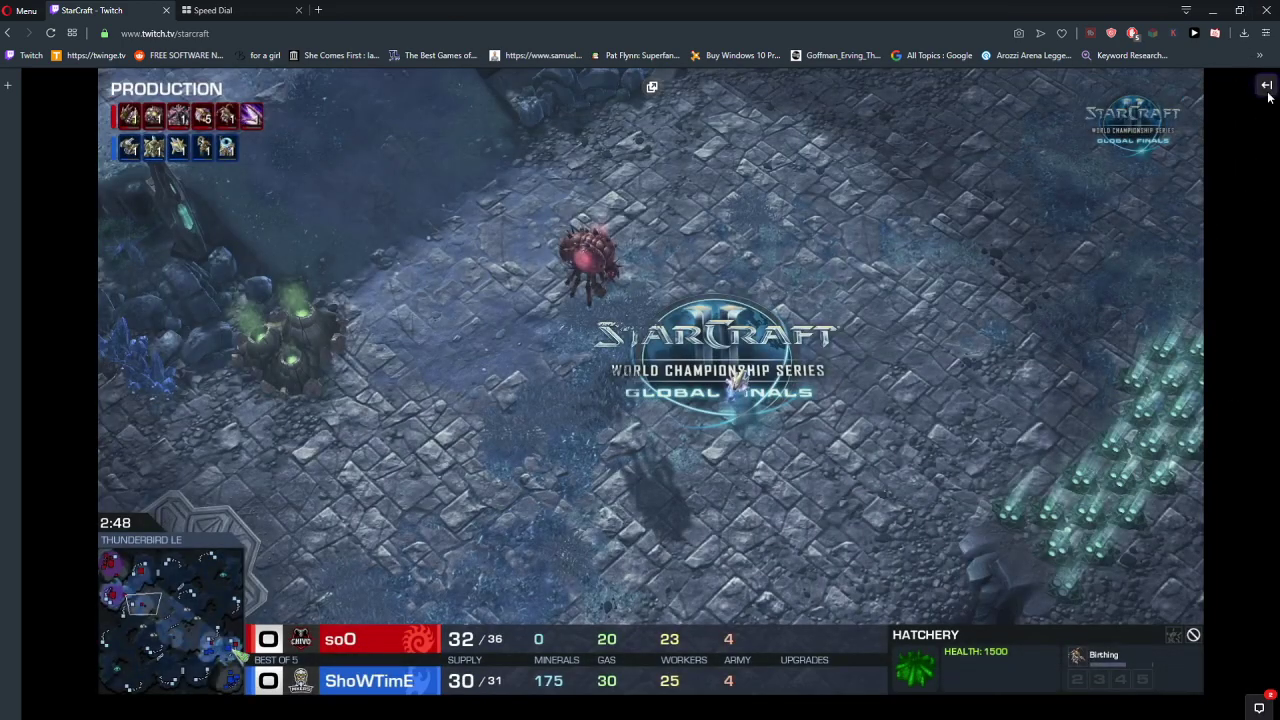
left_click(1262, 86)
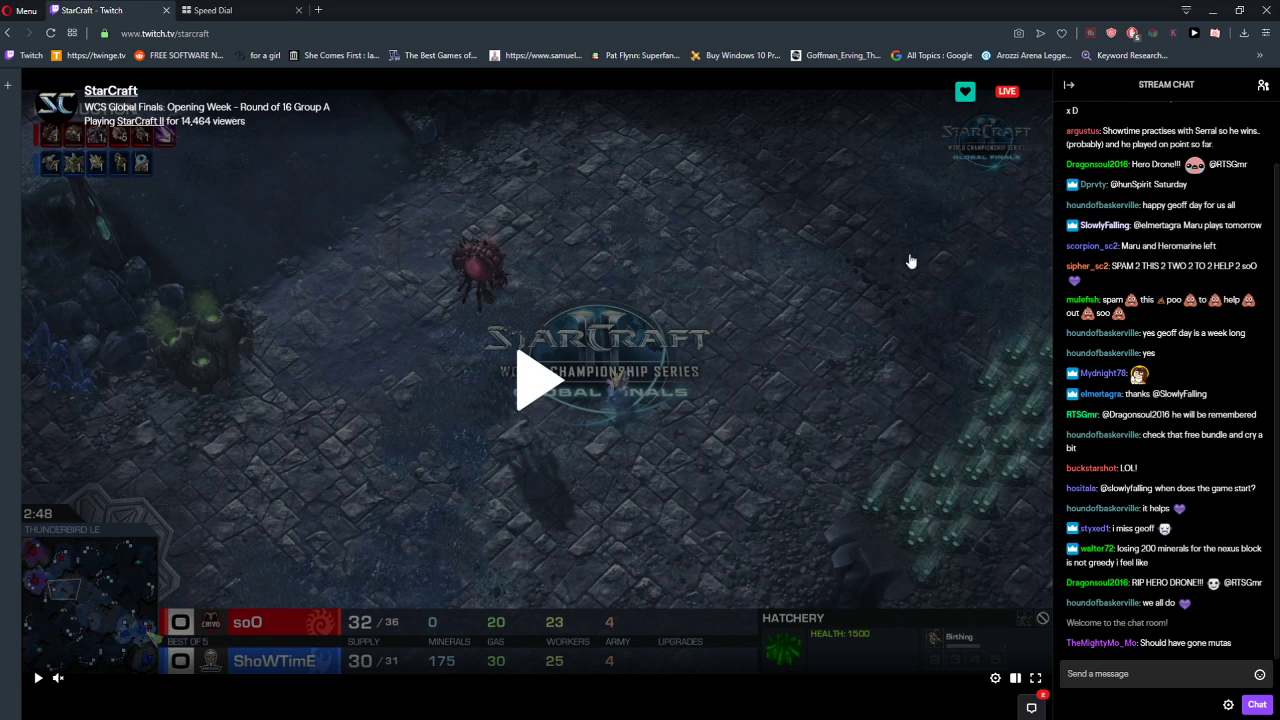
Scroll down twice in the regular channel layout after leaving theatre mode.
scroll("down", 3)
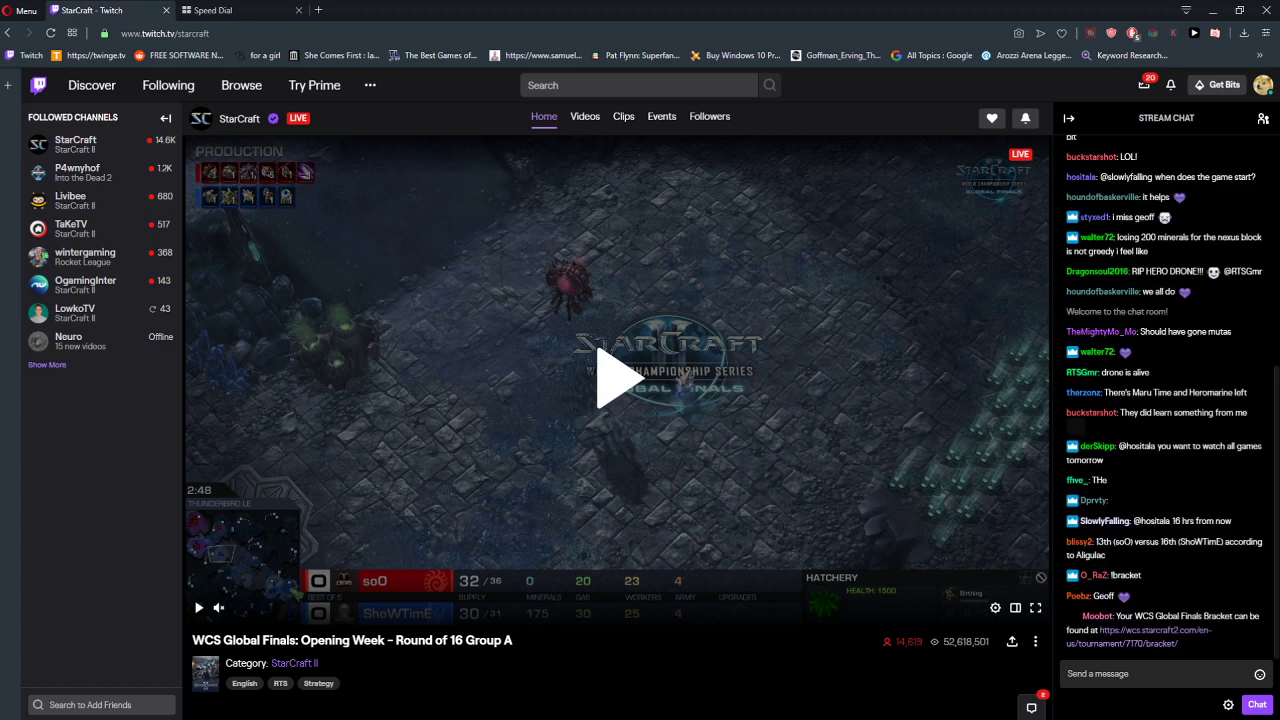
scroll("down", 3)
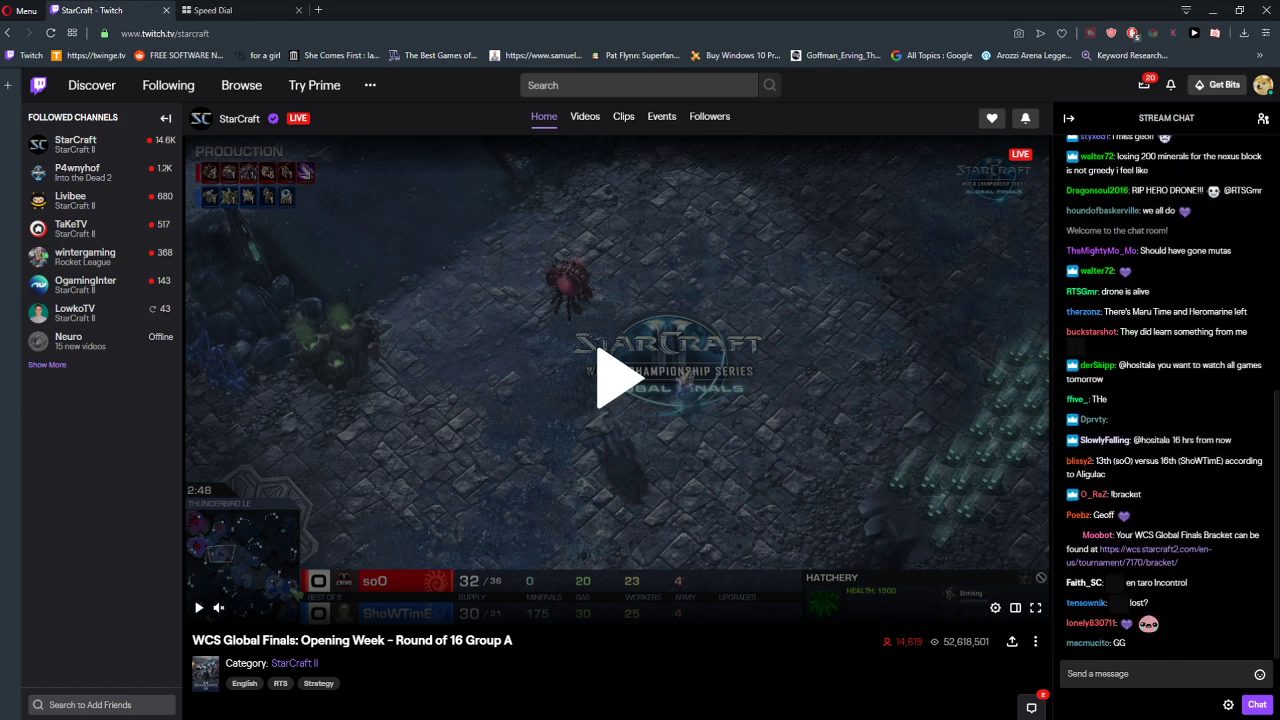